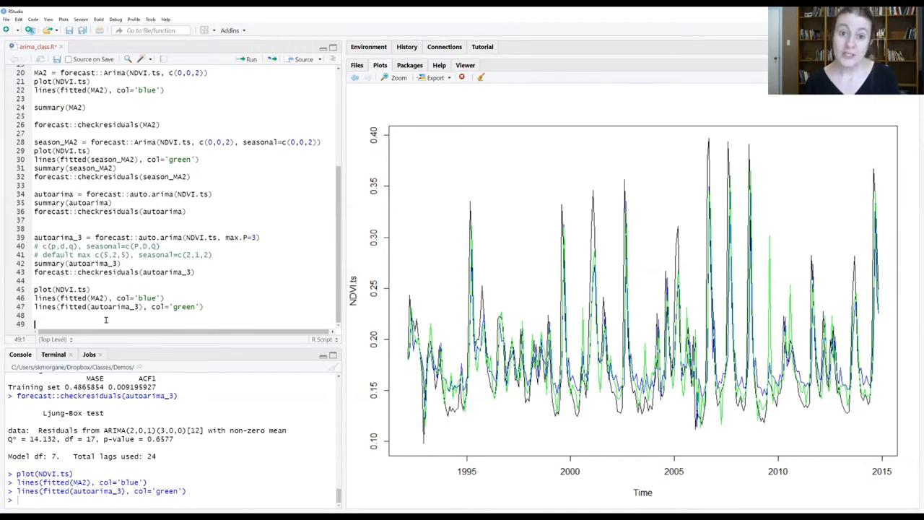
- Write rain_arima = forecast::auto.arima(NDVI.ts, max.P=3, xreg=rain.ts) on line 49
type("rain")
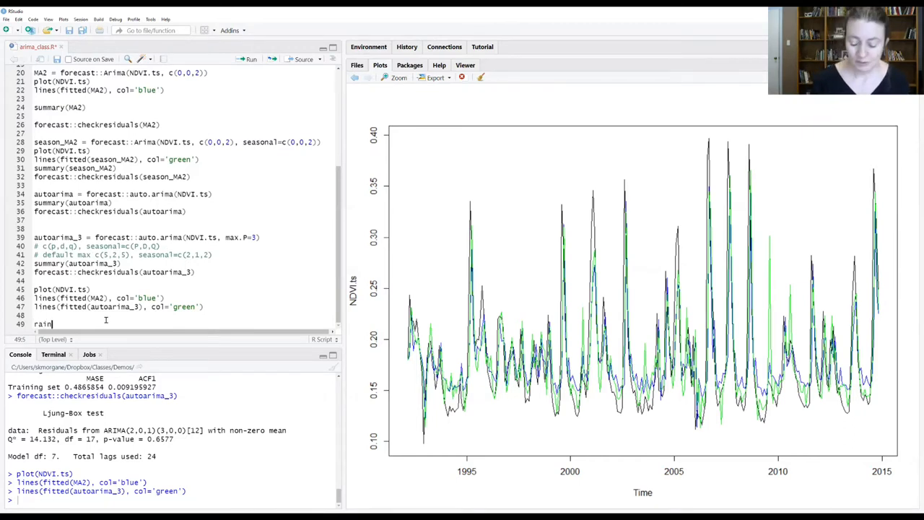
type("_arima")
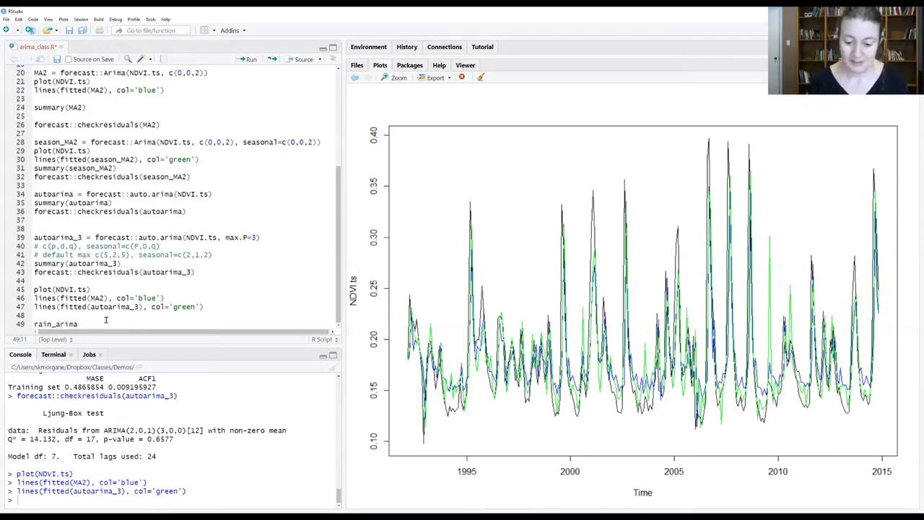
type("= auto")
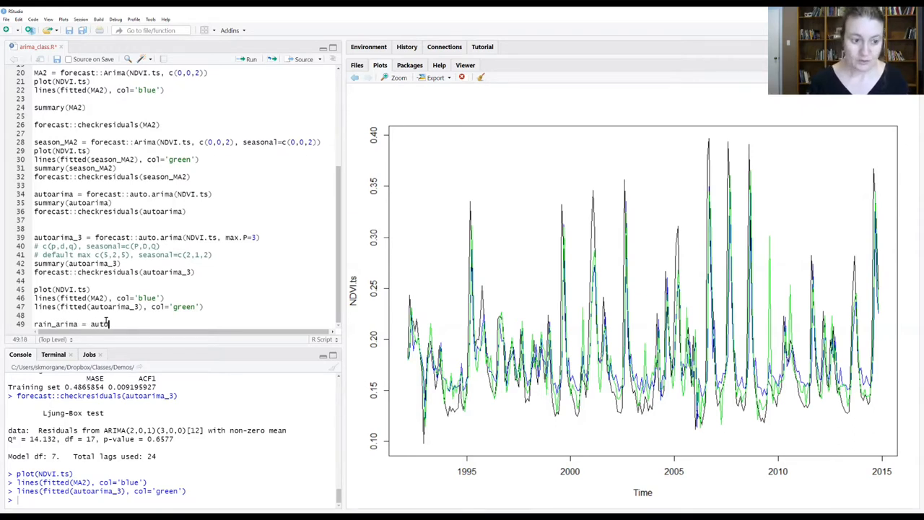
type("fore")
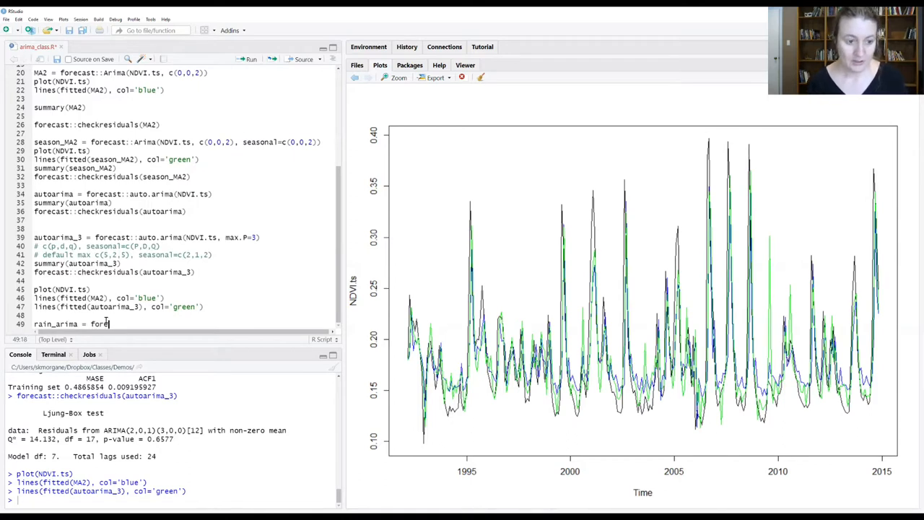
type("cast")
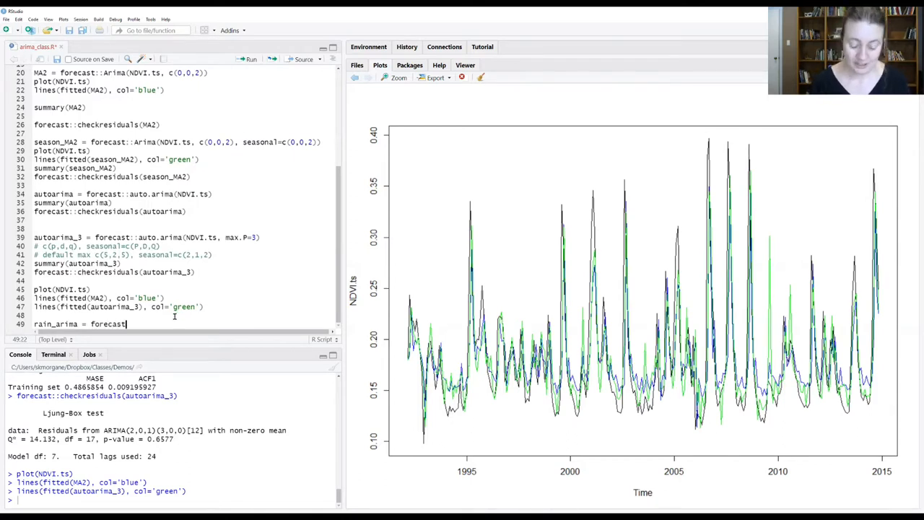
type("::auto")
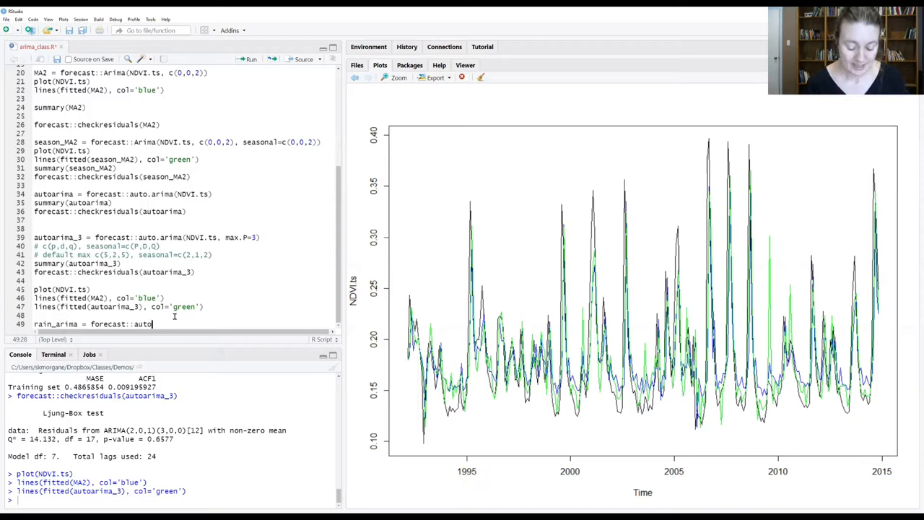
type(".arima")
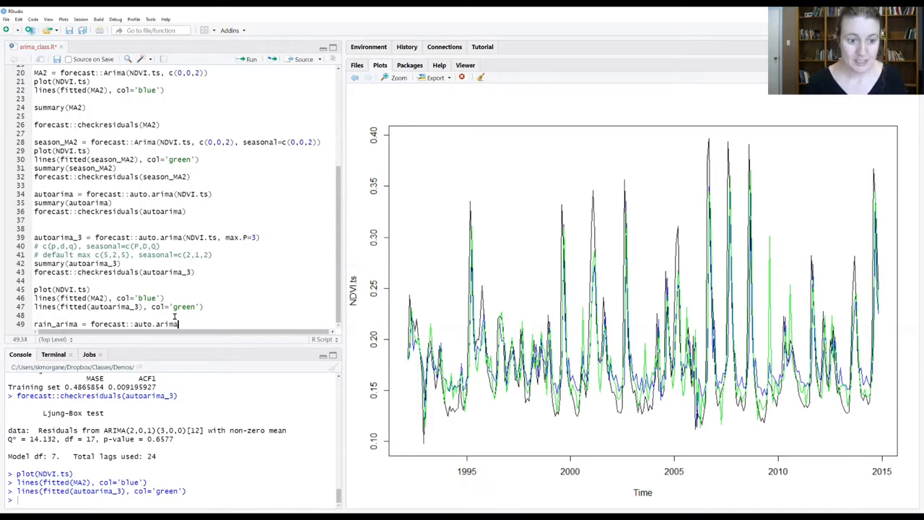
type("(NDVI.ts")
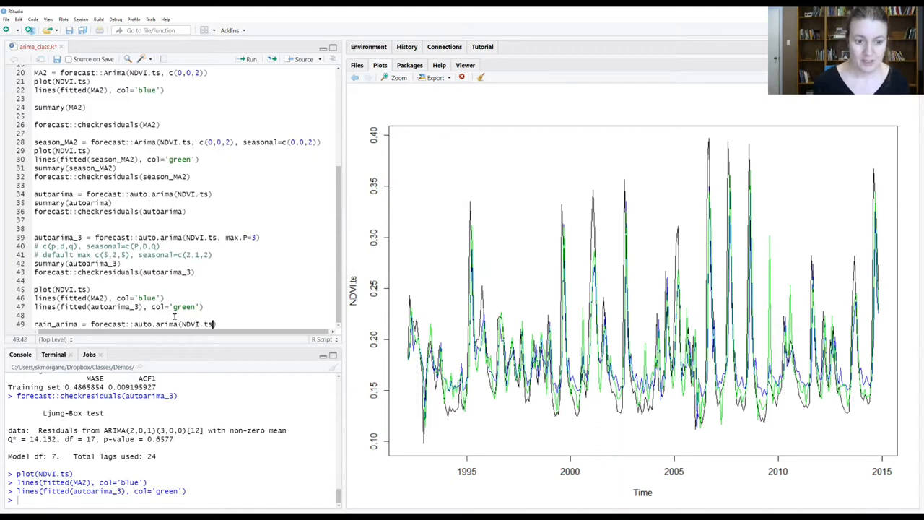
type(",")
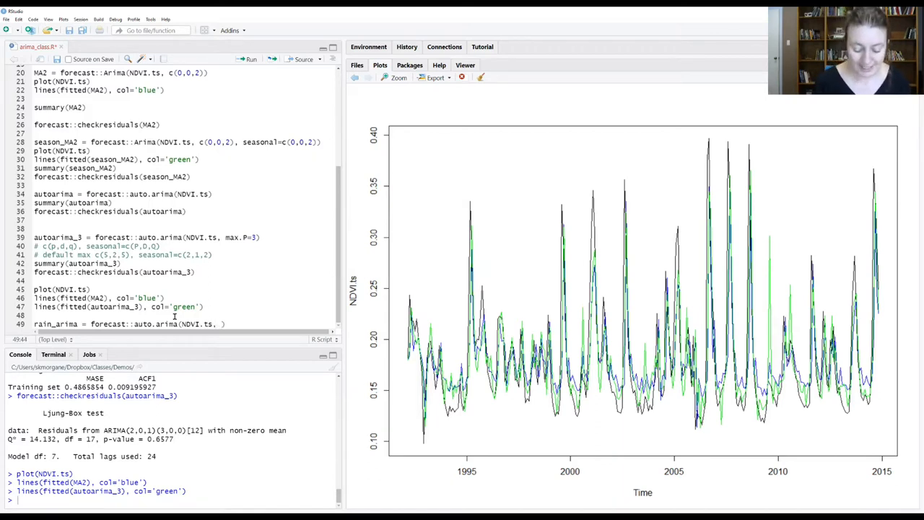
type("max.P=")
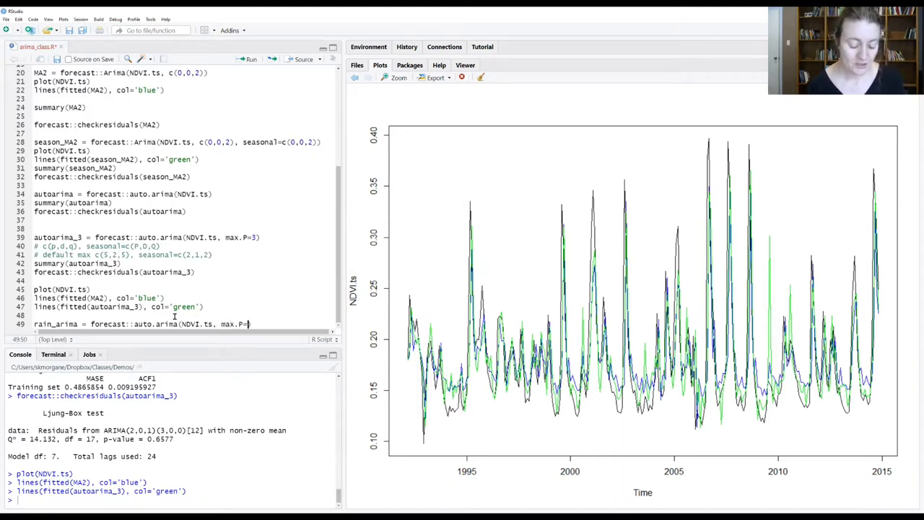
type("3")
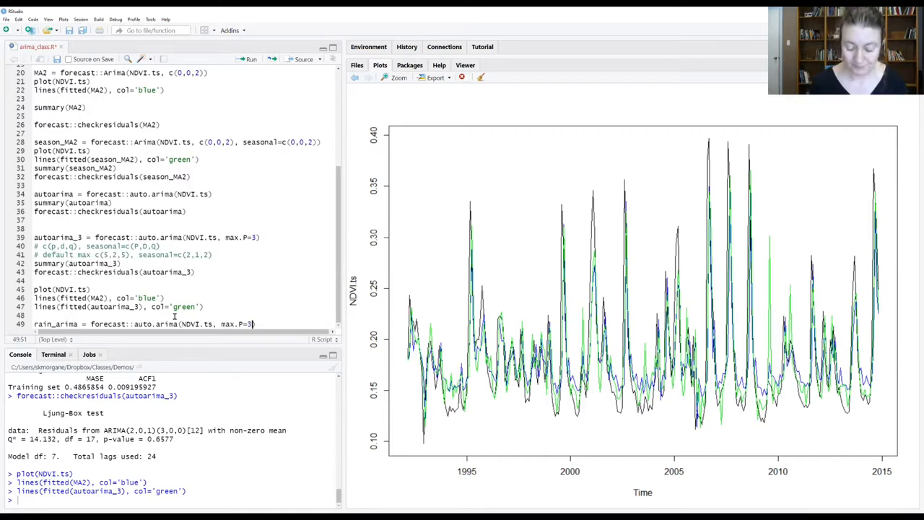
type(", xre")
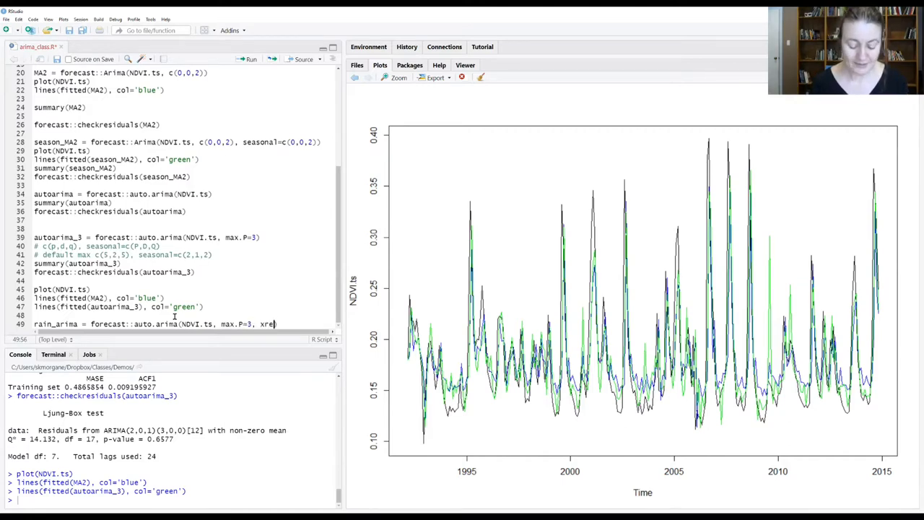
type("g")
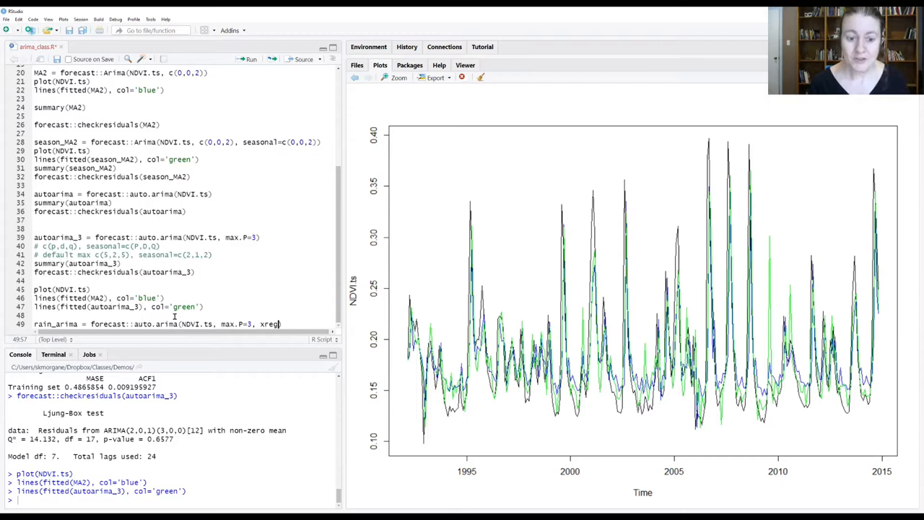
type("=")
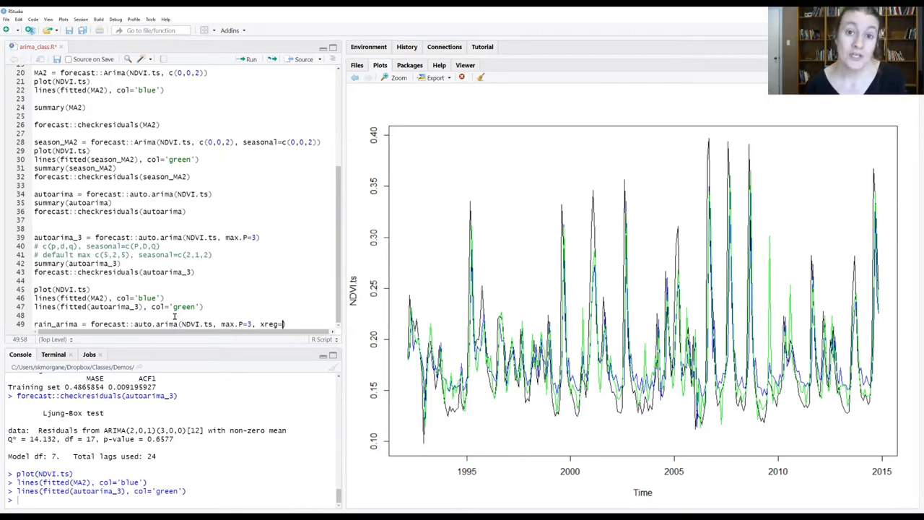
type(")")
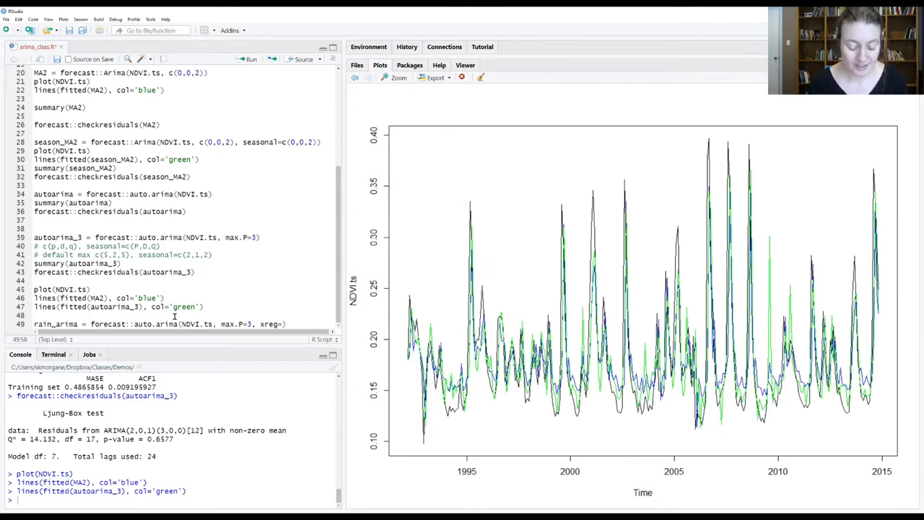
type("rain")
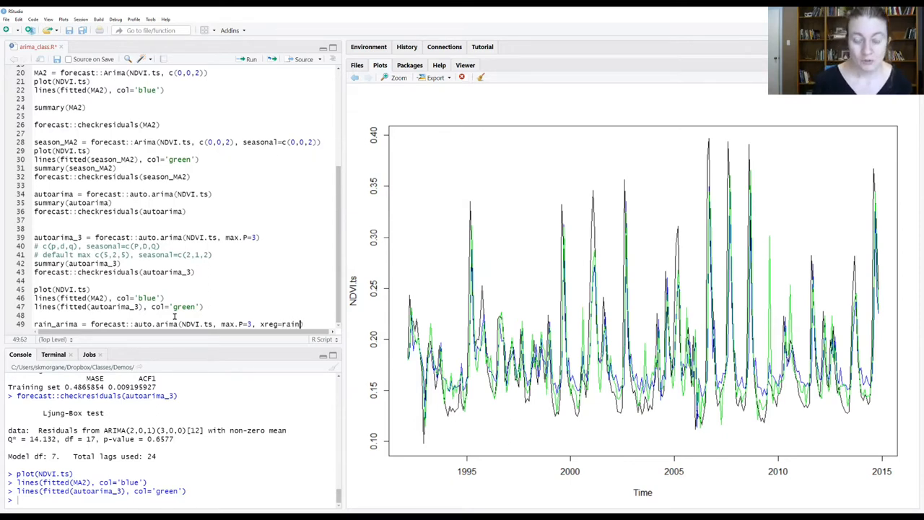
type(".ts)")
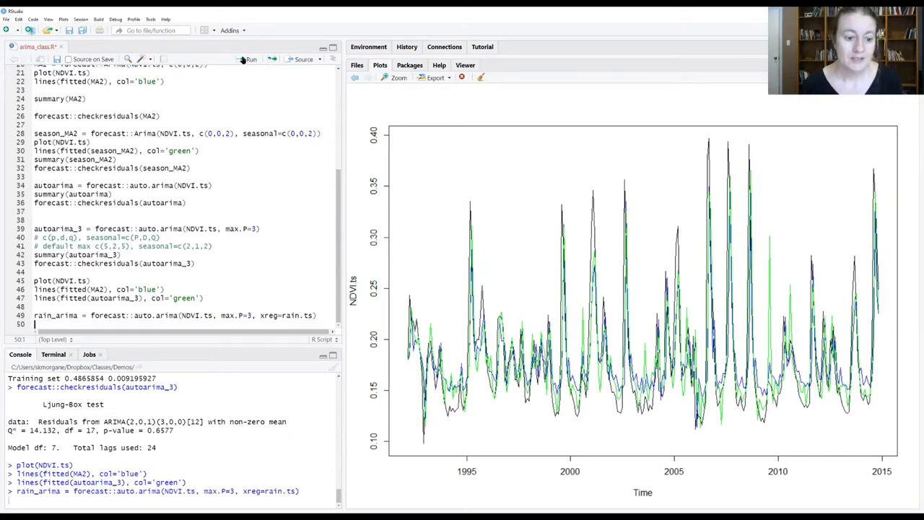
- Run summary(rain_arima) and highlight the xreg coefficient in the console output
type("summary()")
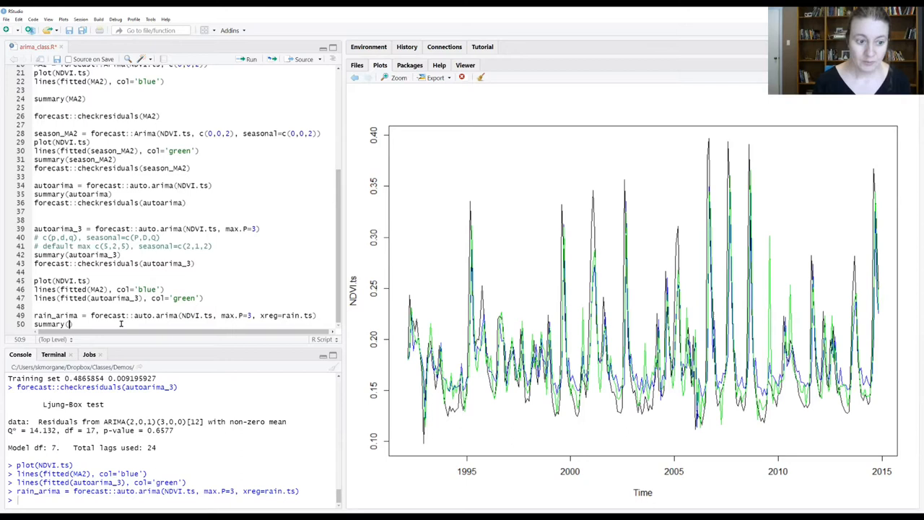
type("rain_arima")
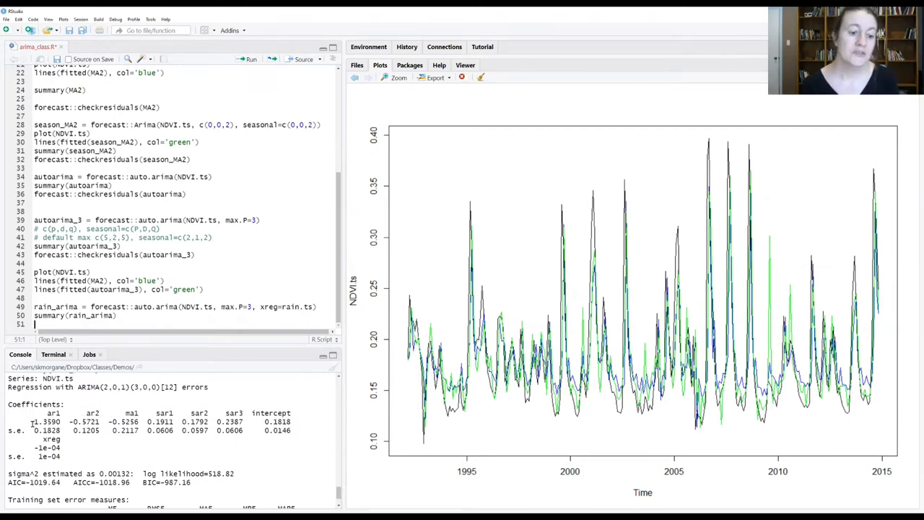
triple_click(109, 387)
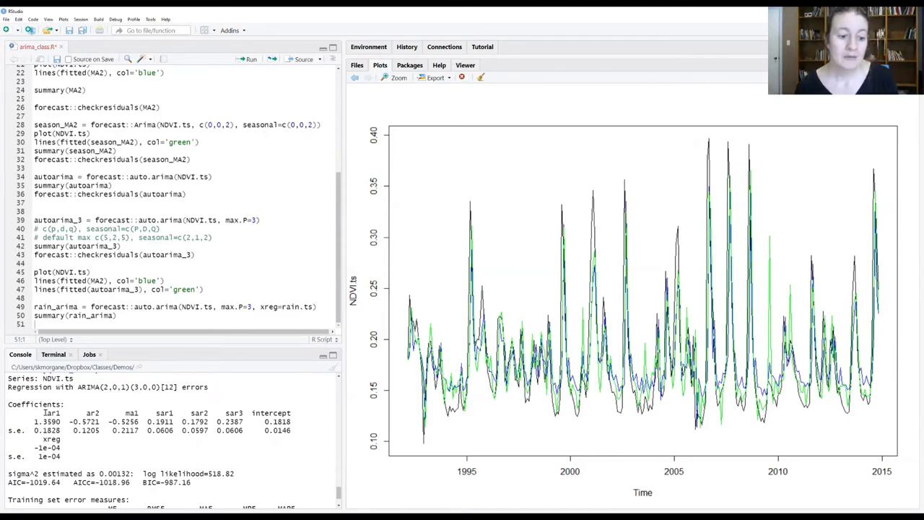
left_click_drag(40, 413, 245, 413)
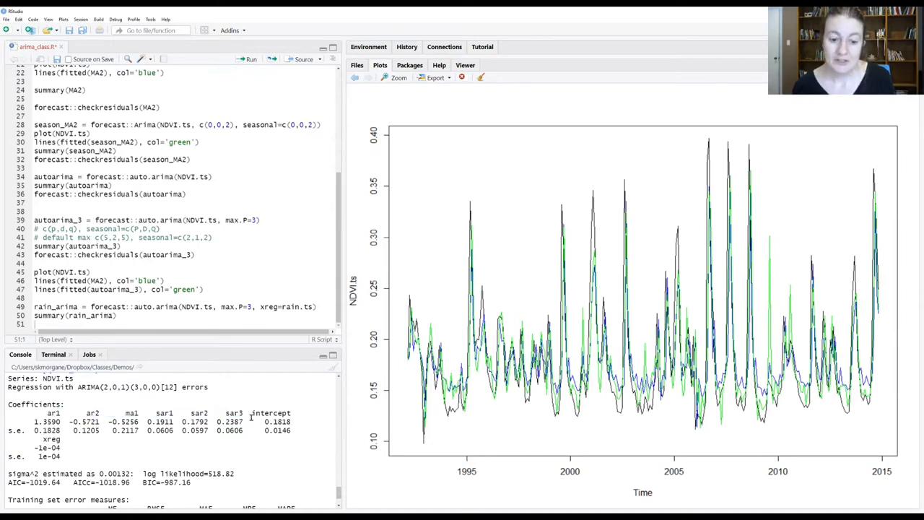
double_click(51, 439)
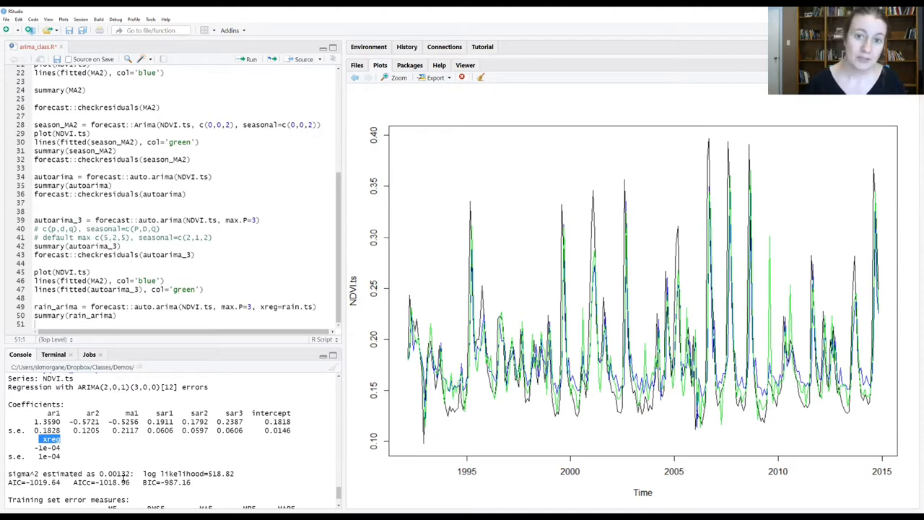
- Run forecast::checkresiduals(rain_arima) to get residual plots and the Ljung-Box test
type("check")
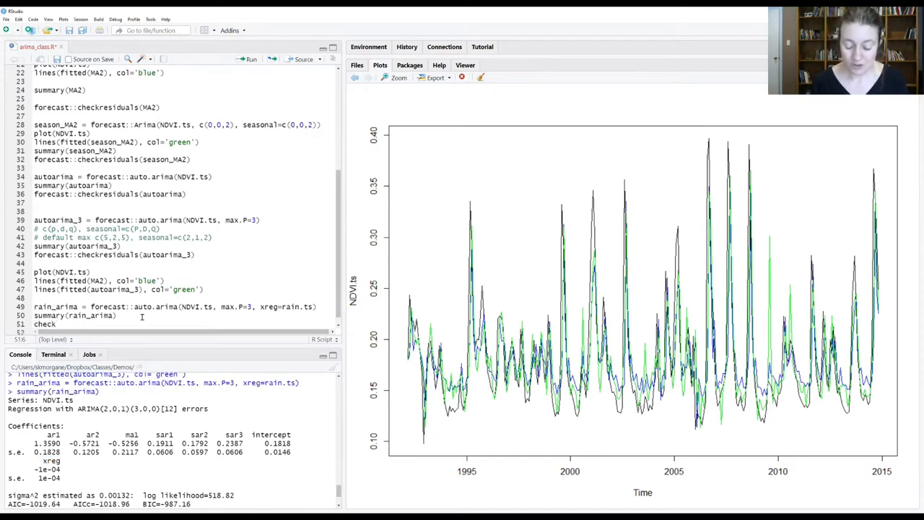
type("residuals(")
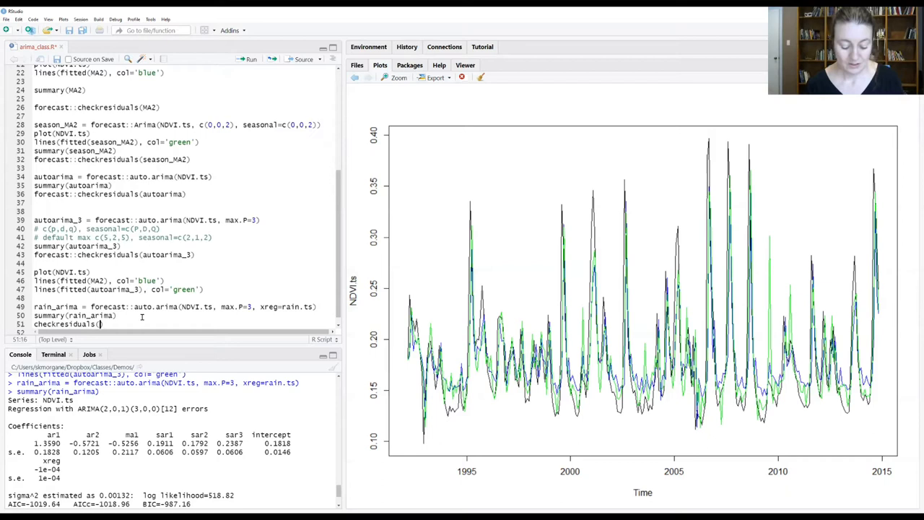
type("rain_arima")
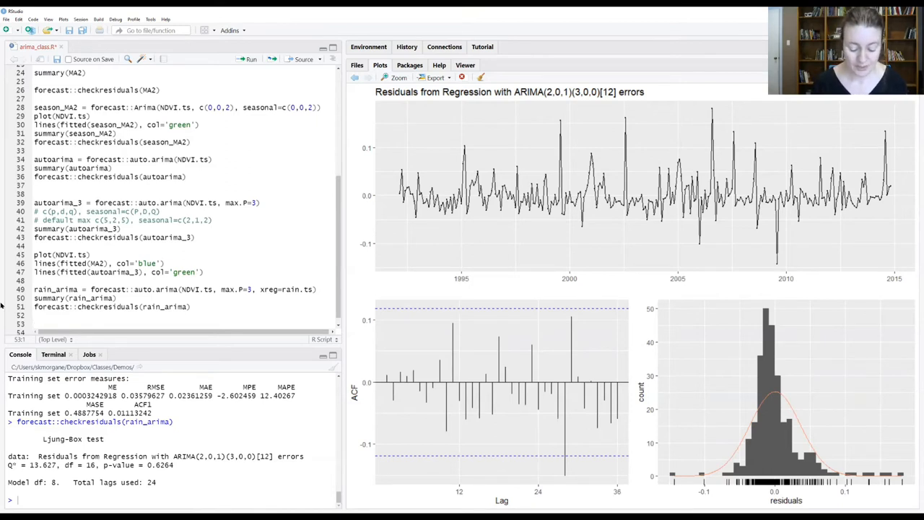
type("plot()")
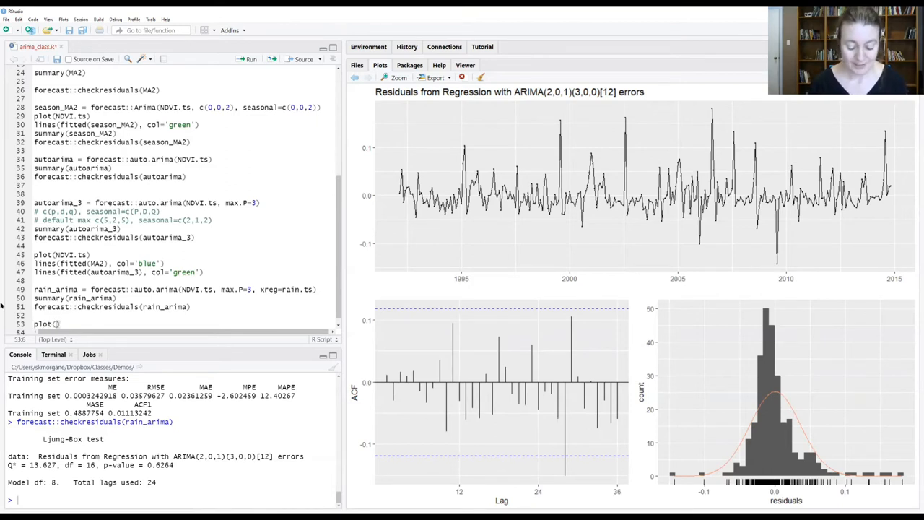
- Write plot(NDVI.ts) and a lines(fitted(autoarima_3), col="green") call
type("NDVI.ts")
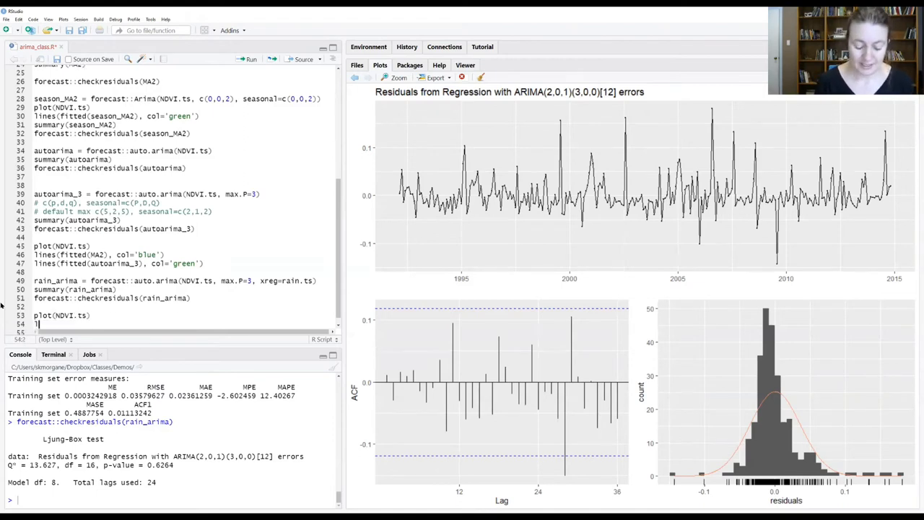
type("lines(fitted(autoarima_3")
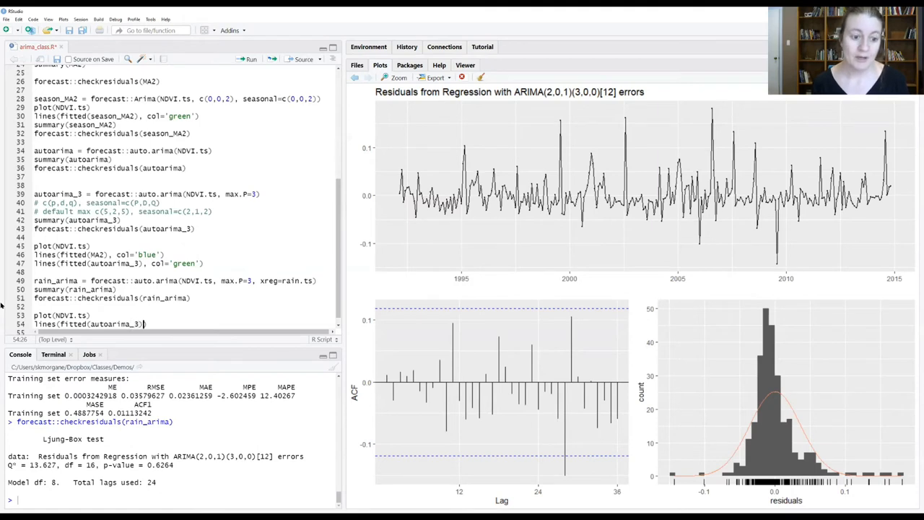
type(", col")
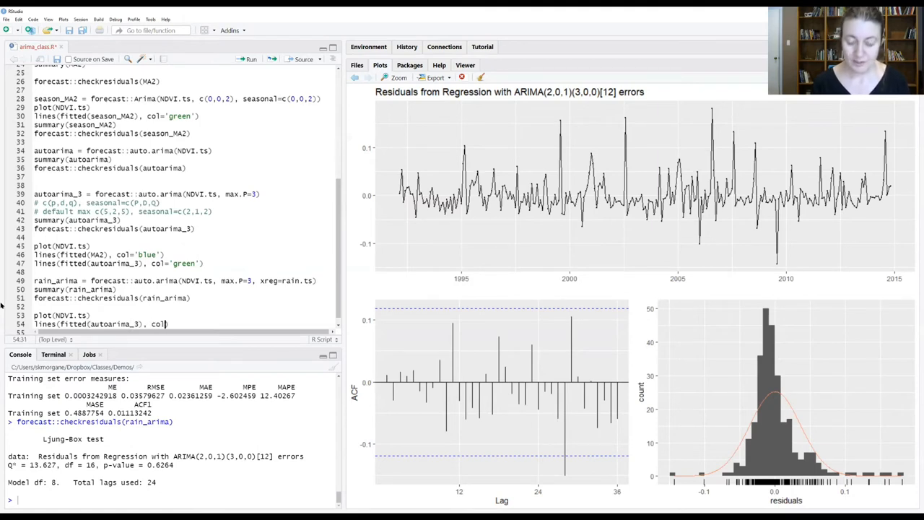
type("=\"green")
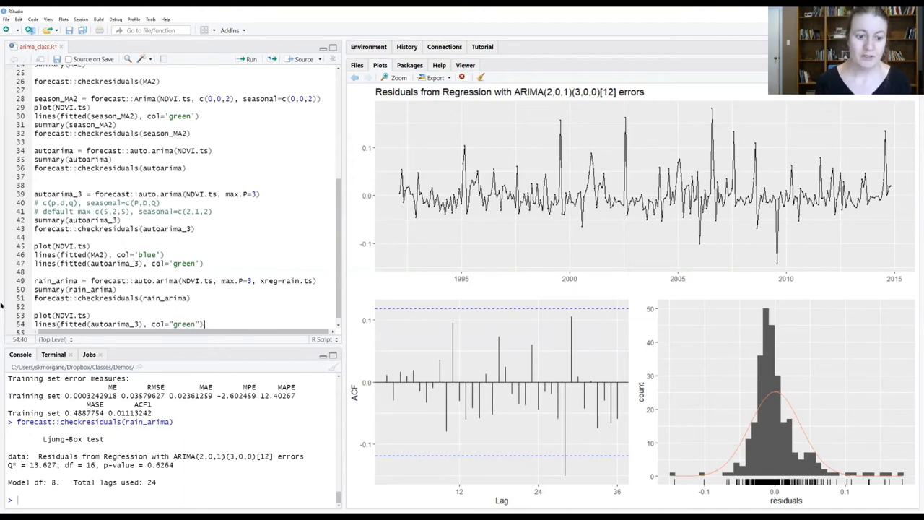
- Add lines(fitted(rain_arima), col="purple") and select the three plotting lines
type("lines(")
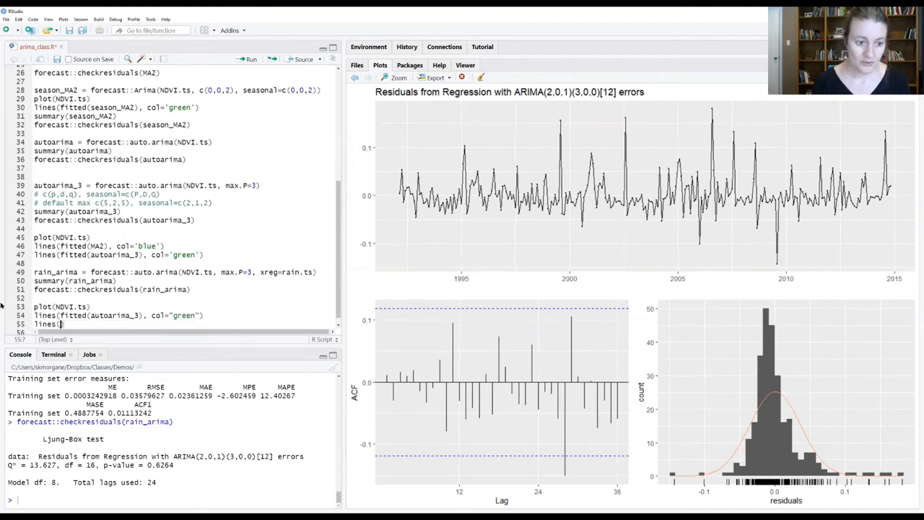
type("fitted(rain_arima")
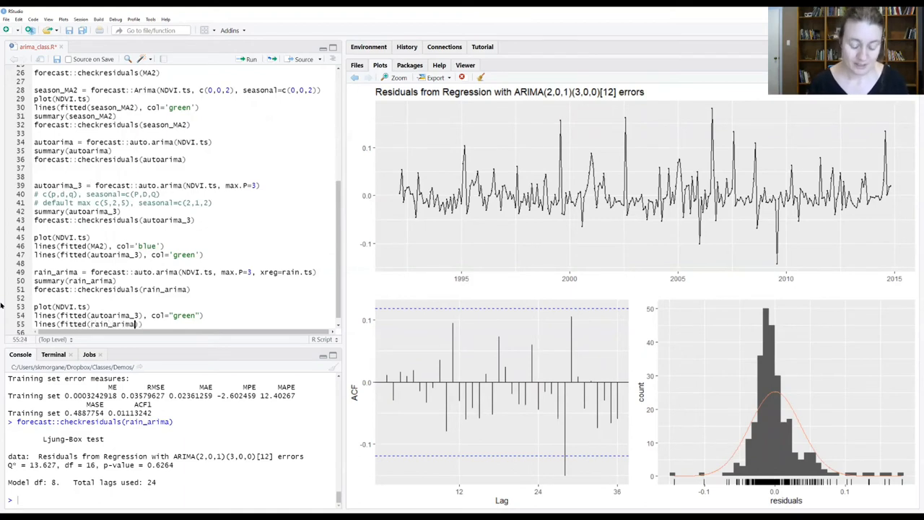
type(", col=")
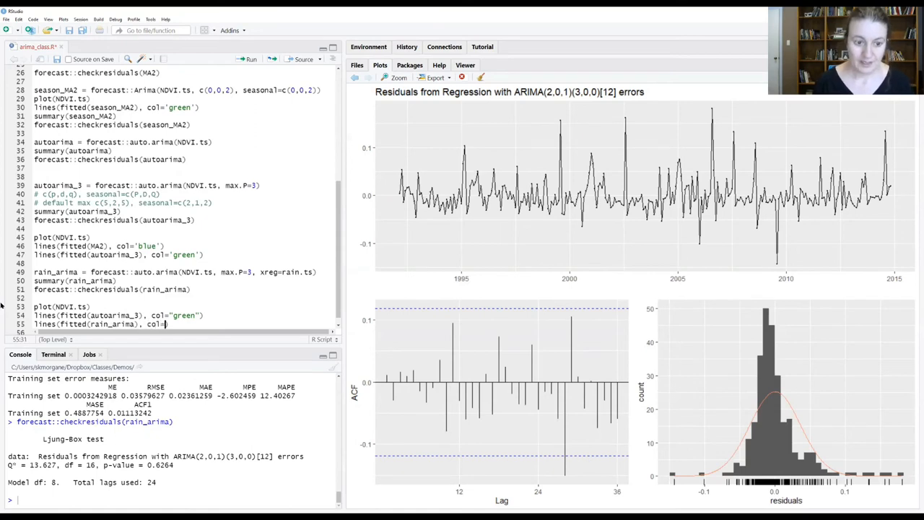
type("purple")
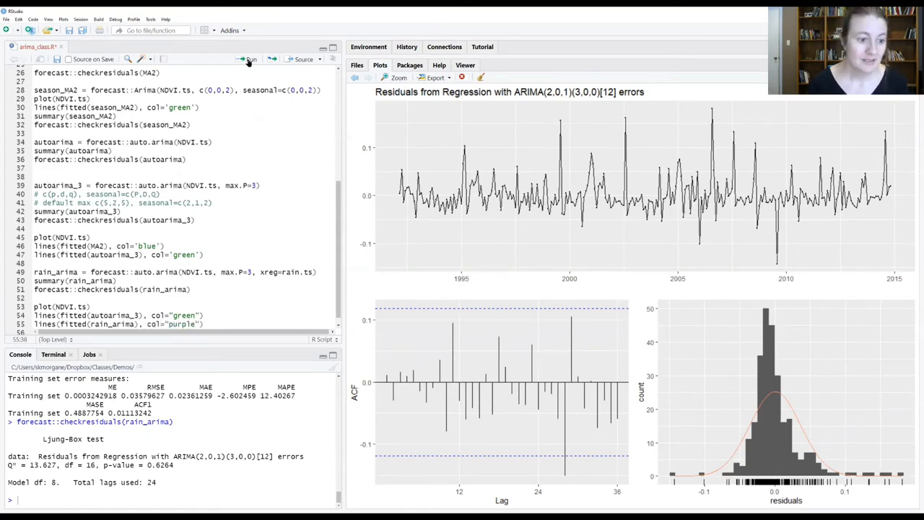
left_click_drag(34, 306, 205, 324)
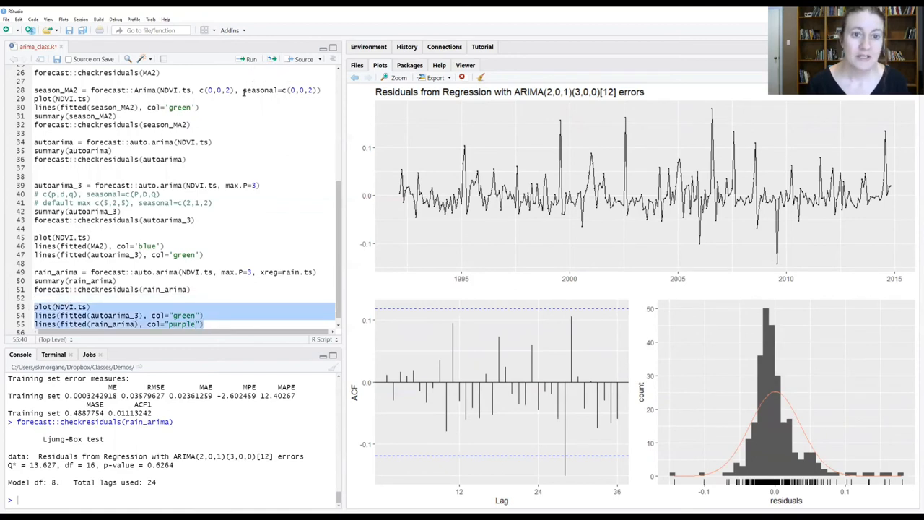